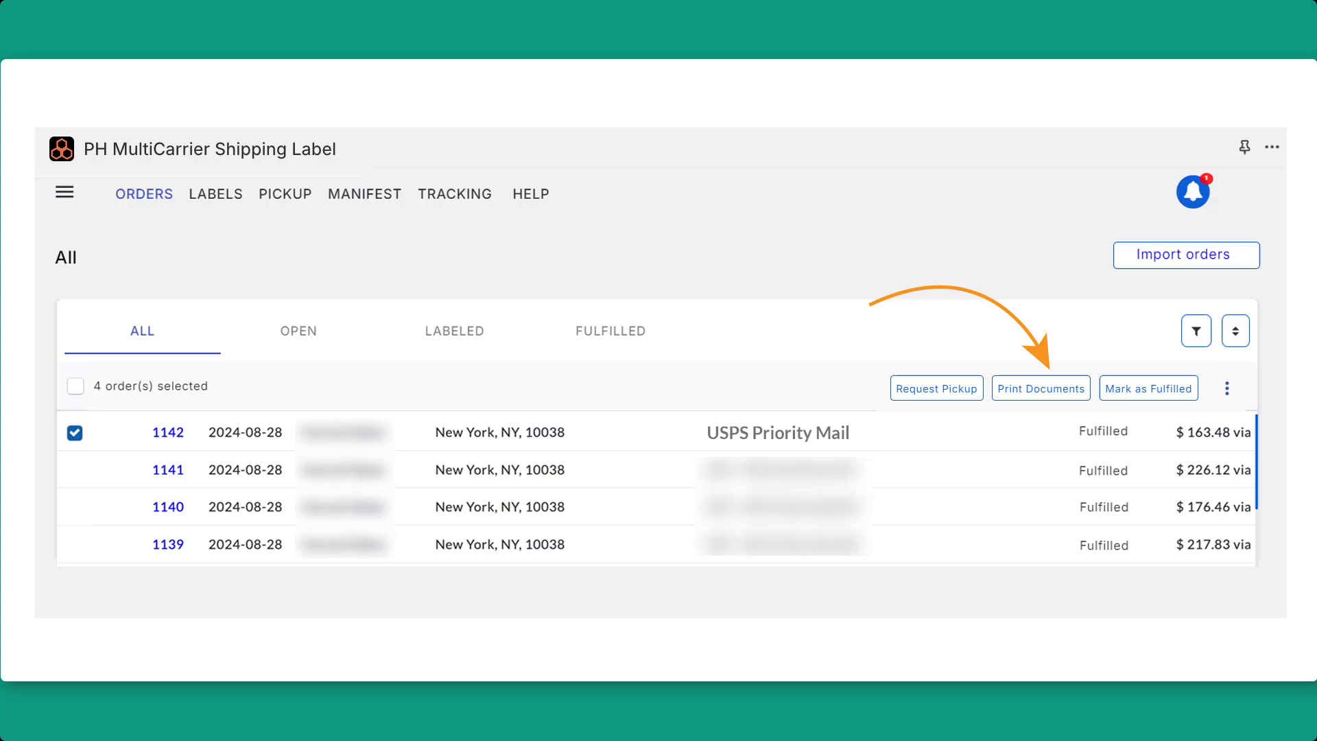
Open the Zendesk 'Leave us a message' form via Help, bottom right, over orders 1139–1142
click(1040, 387)
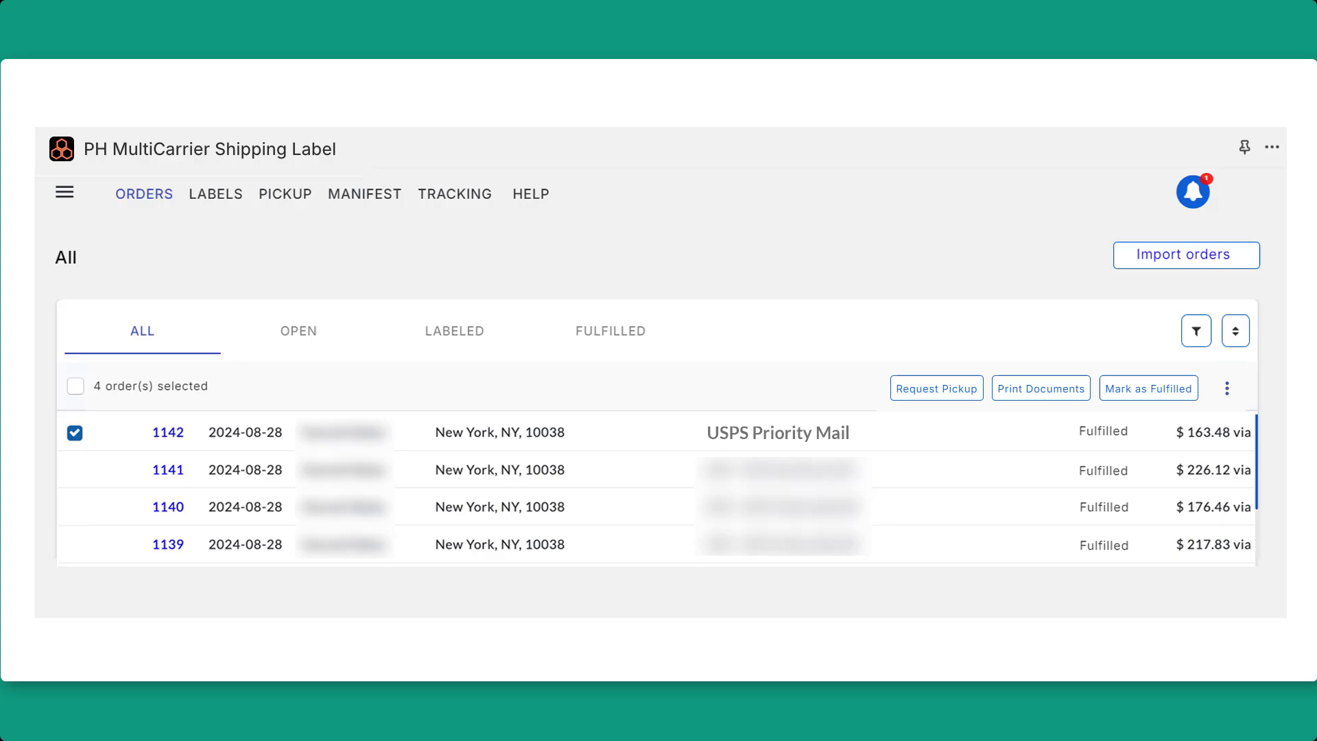
click(76, 431)
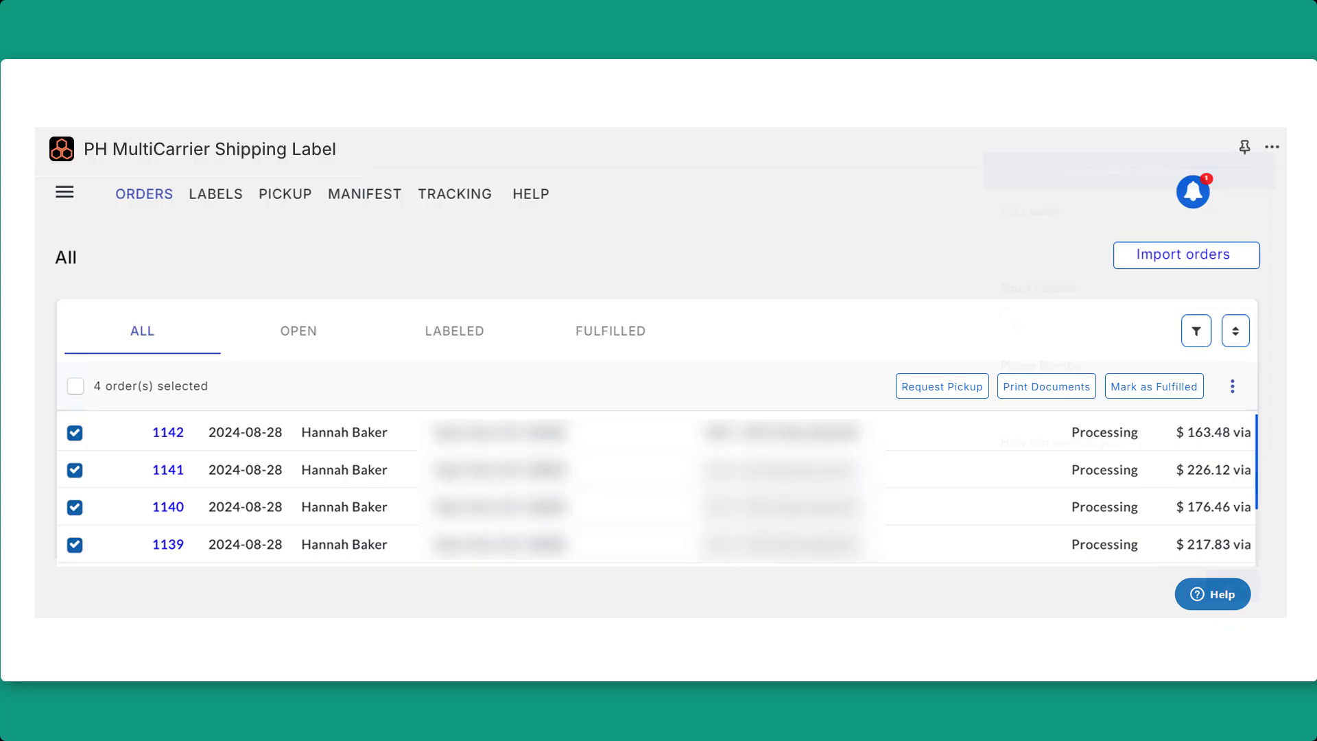
click(1211, 593)
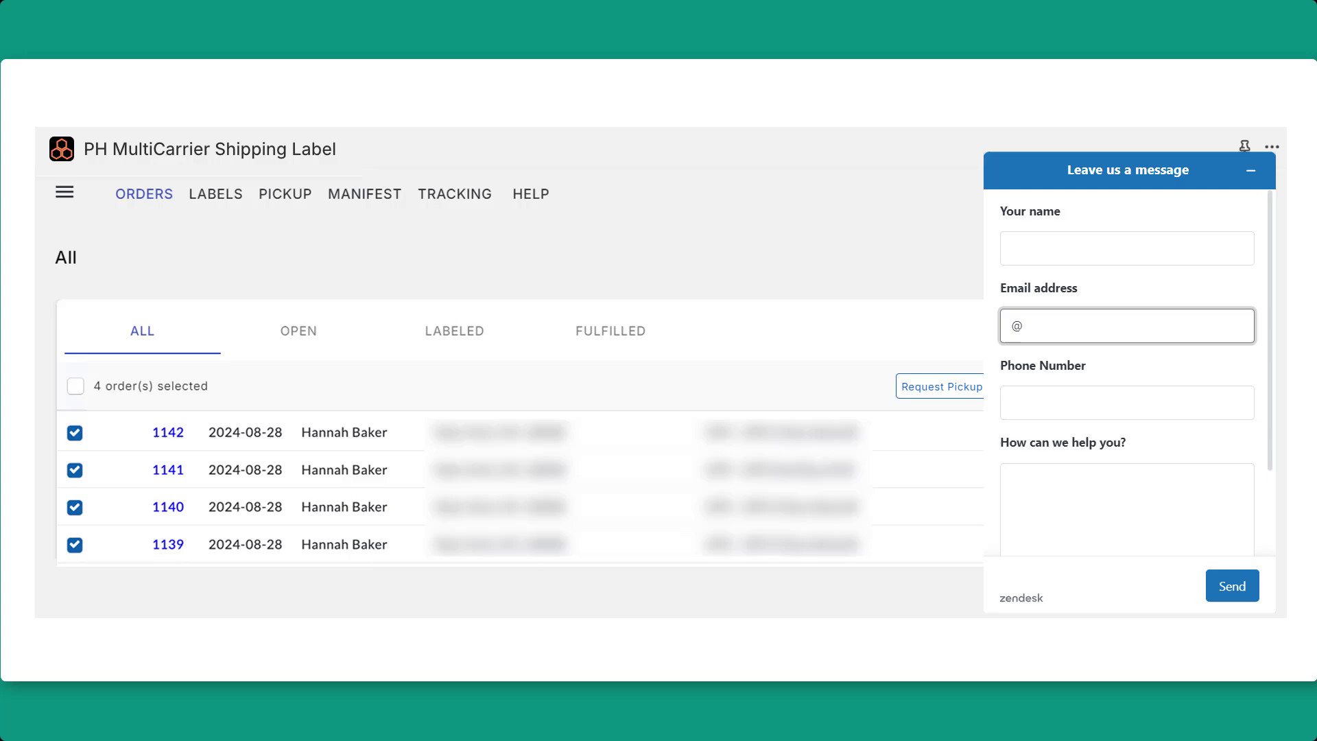